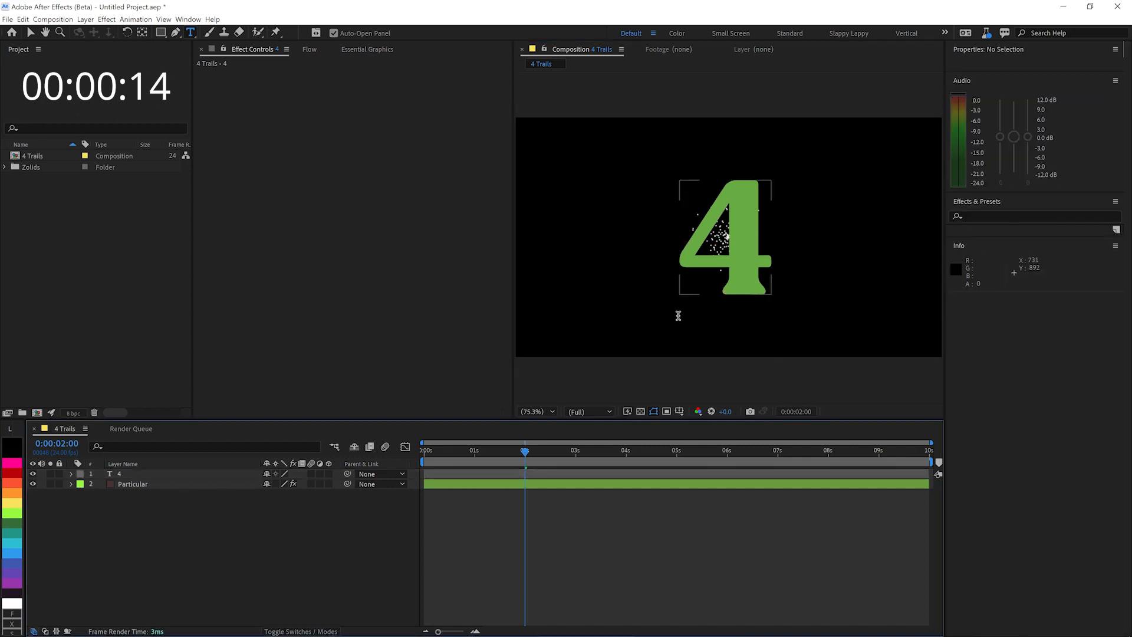
Step: Set Particular's emitter to Text/Mask using the '4' layer, emitting from Edges
{"action": "left_click", "coordinate": [133, 483]}
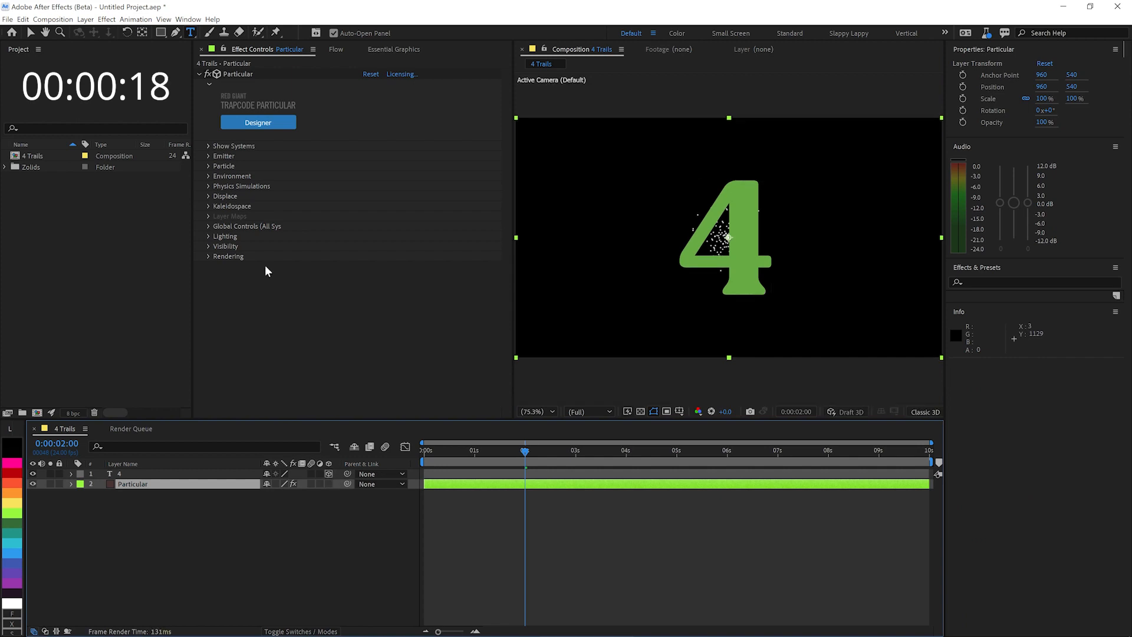
{"action": "left_click", "coordinate": [209, 165]}
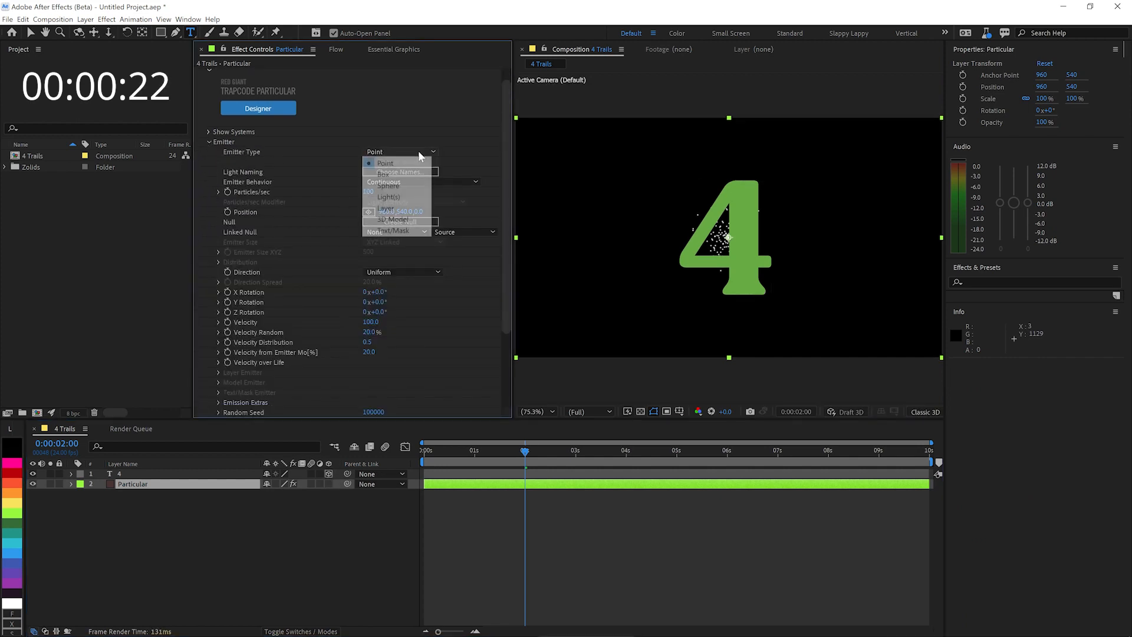
{"action": "left_click", "coordinate": [385, 162]}
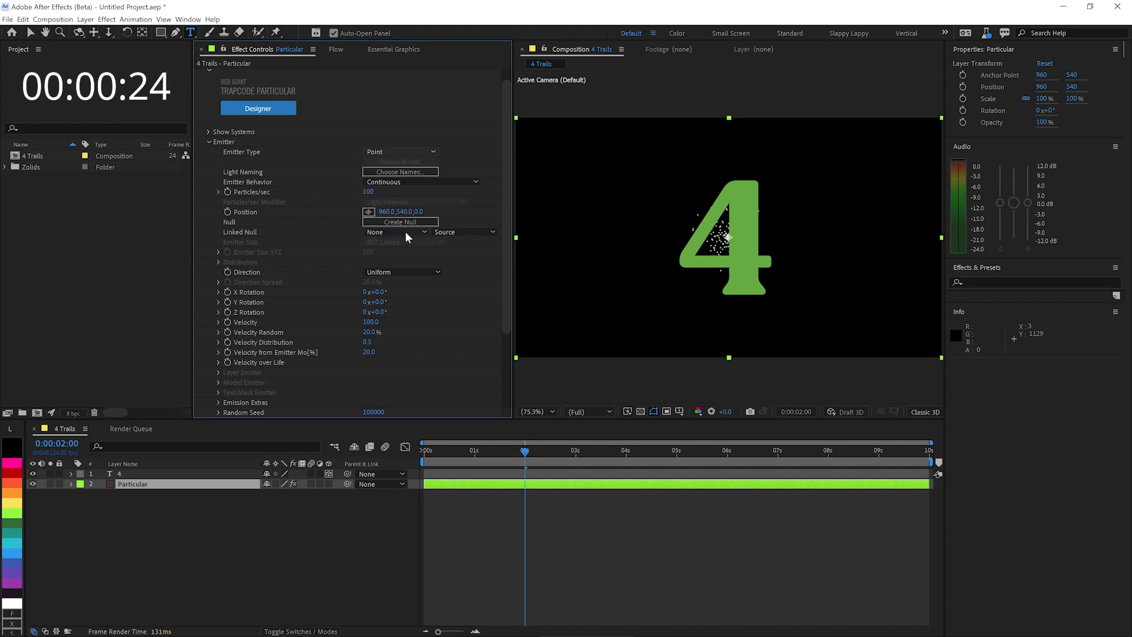
{"action": "left_click", "coordinate": [399, 152]}
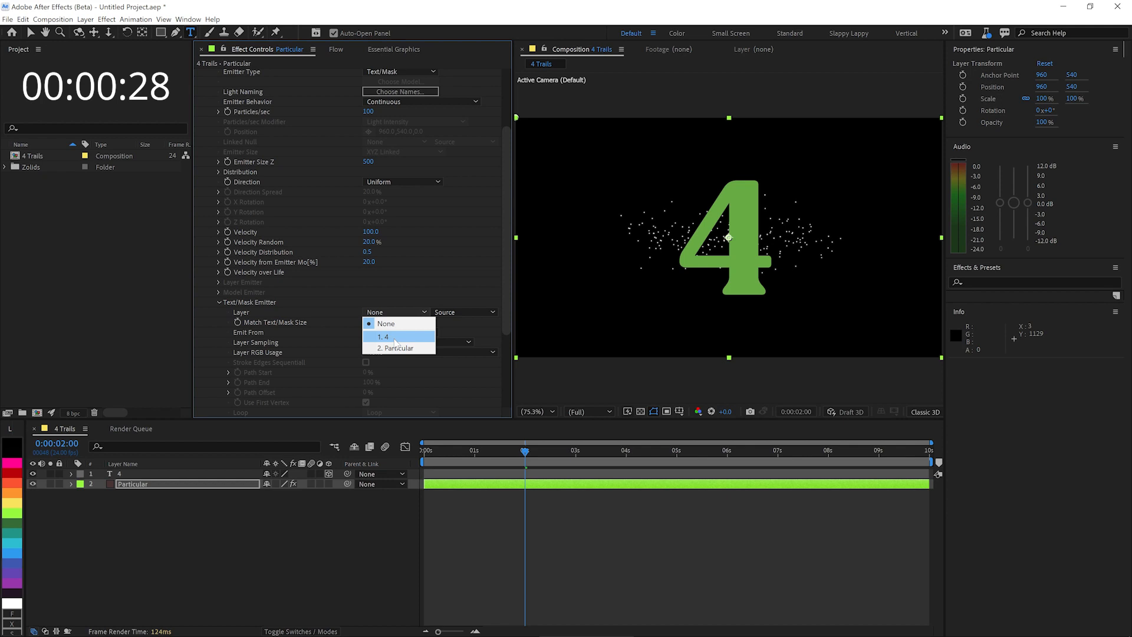
{"action": "left_click", "coordinate": [398, 347]}
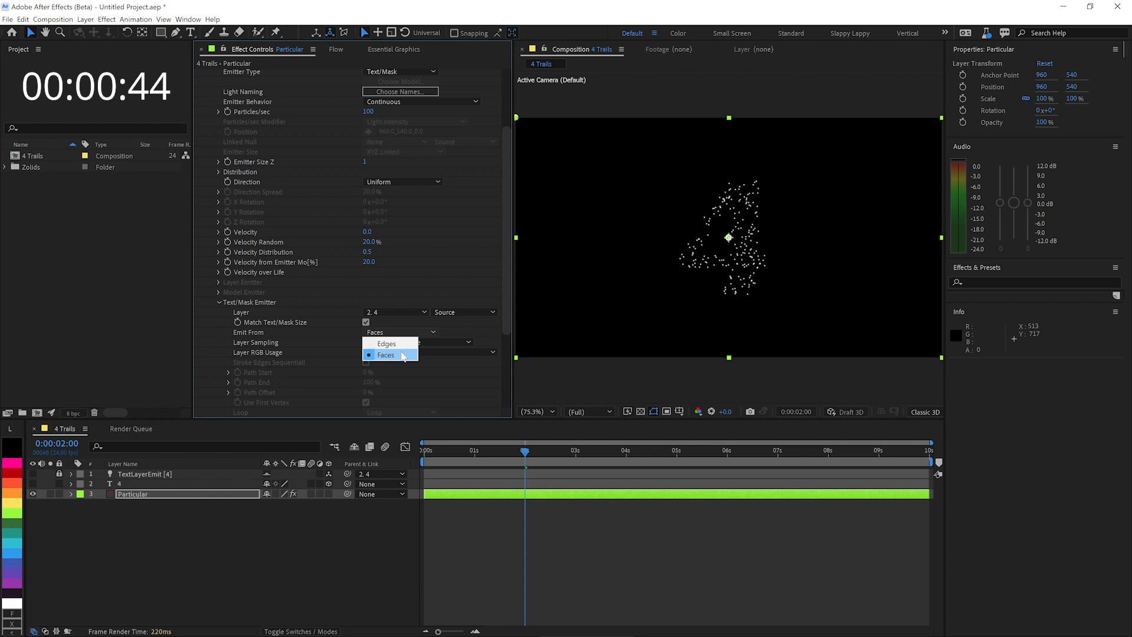
{"action": "left_click", "coordinate": [387, 343]}
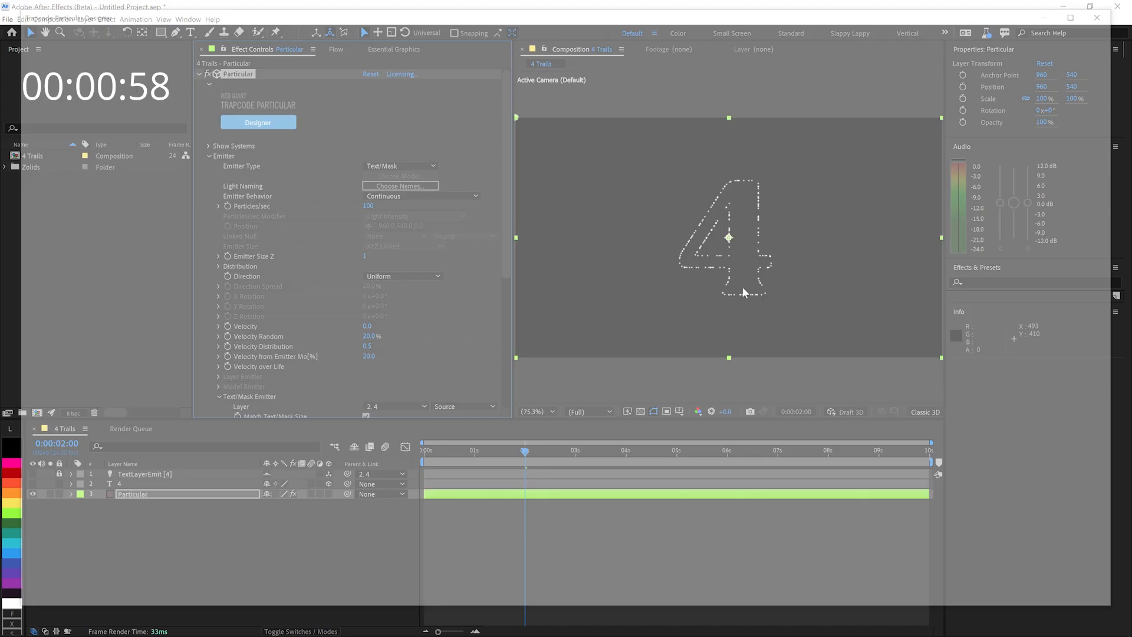
Step: Open Particular Designer, set emitter behavior to Explode and loop duration to 3 seconds
{"action": "left_click", "coordinate": [258, 122]}
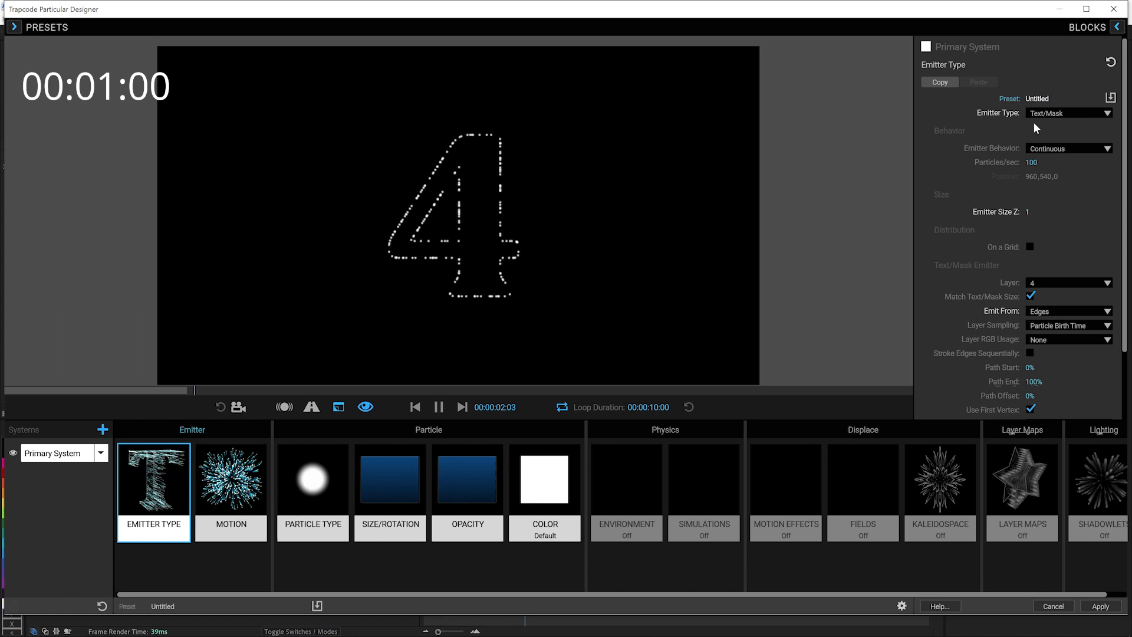
{"action": "left_click", "coordinate": [1067, 148]}
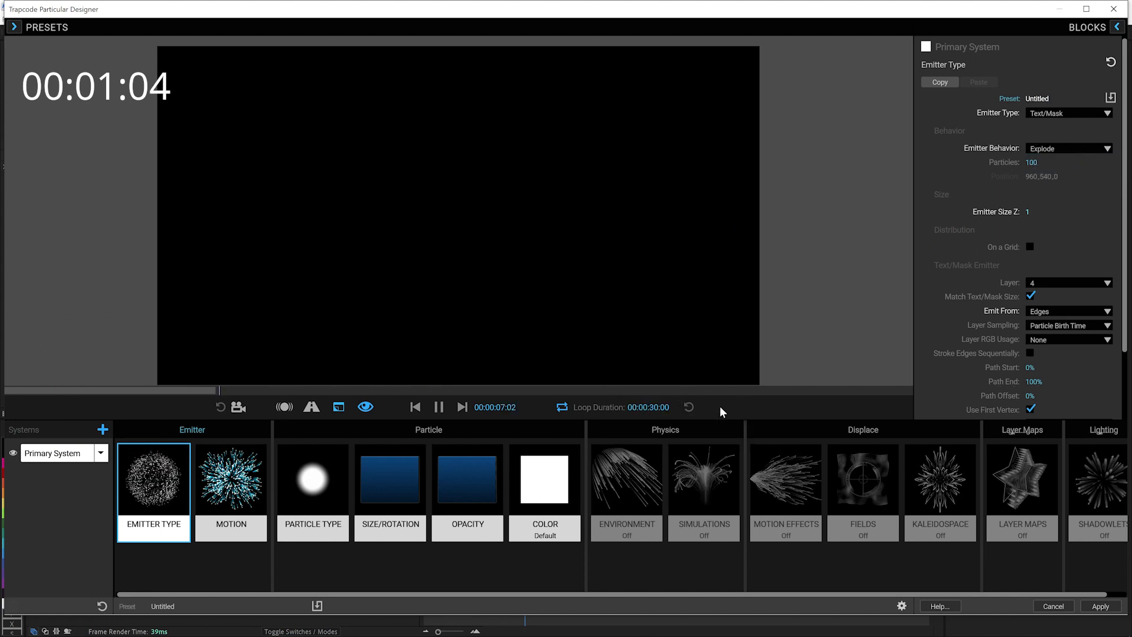
{"action": "left_click", "coordinate": [639, 406]}
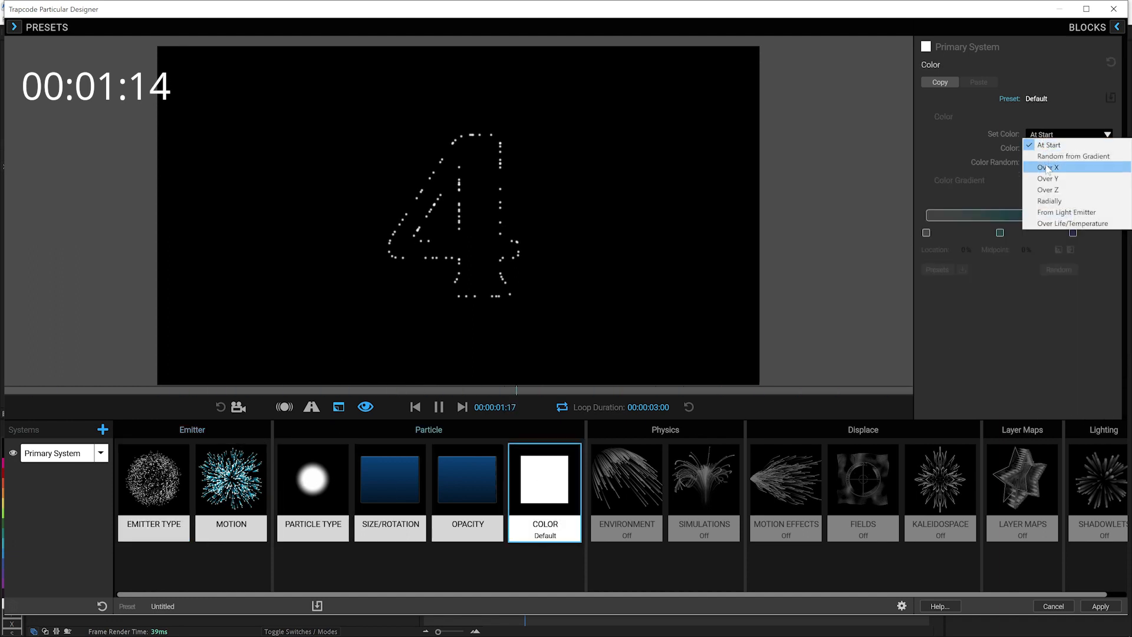
Step: Color particles Random from Gradient (purple, cyan, red, orange) and enable Environment physics
{"action": "left_click", "coordinate": [1073, 156]}
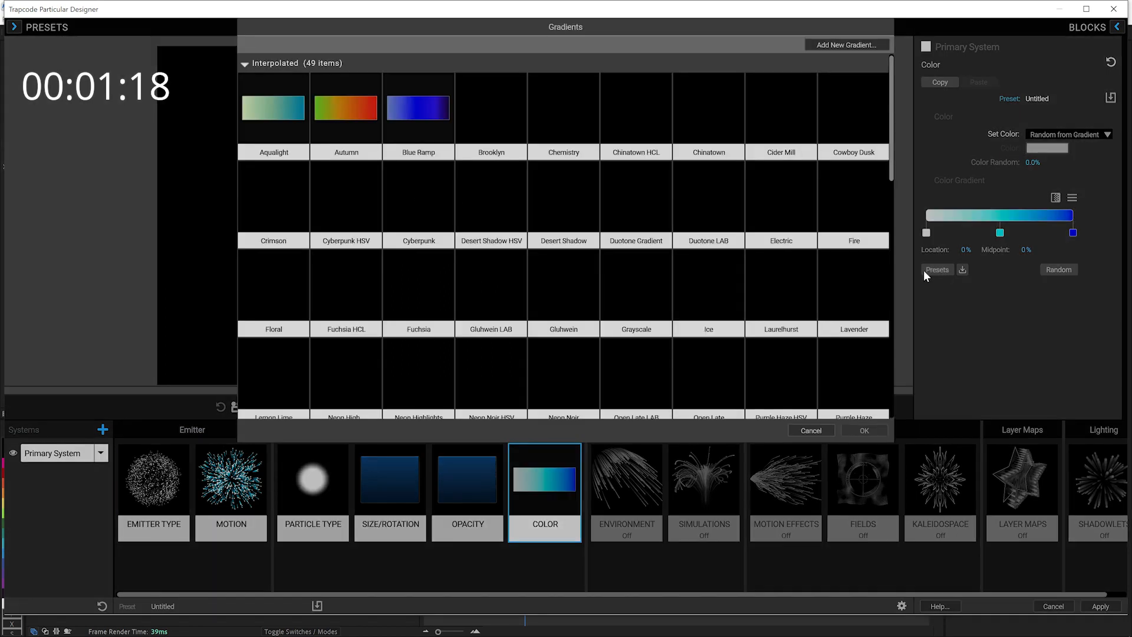
{"action": "scroll", "scroll_direction": "down", "scroll_amount": 3}
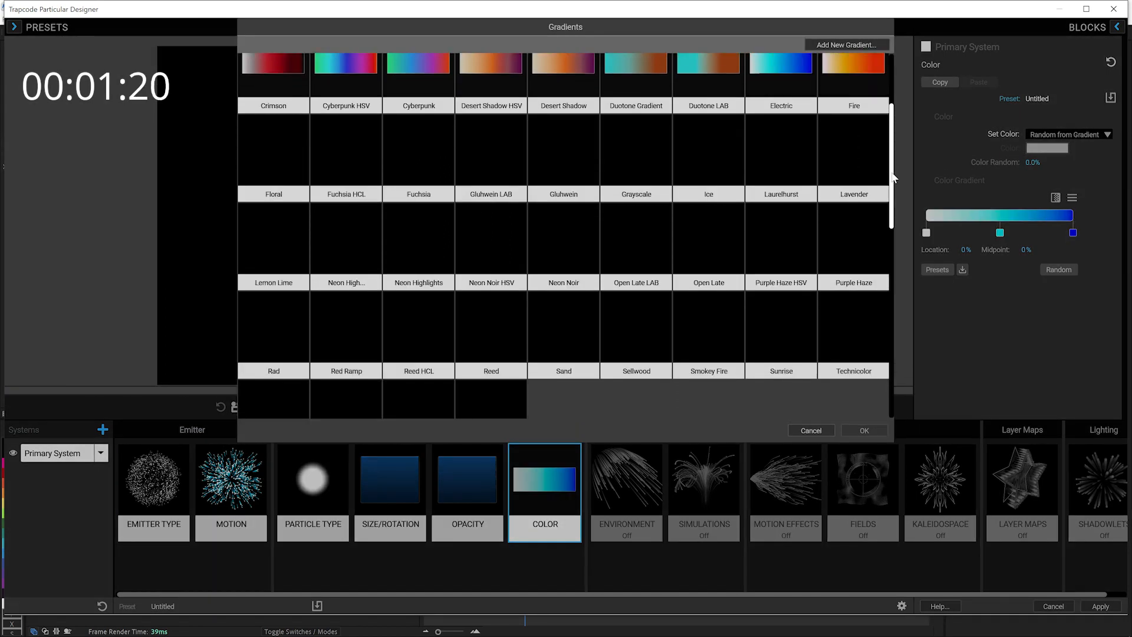
{"action": "scroll", "scroll_direction": "up", "scroll_amount": 3}
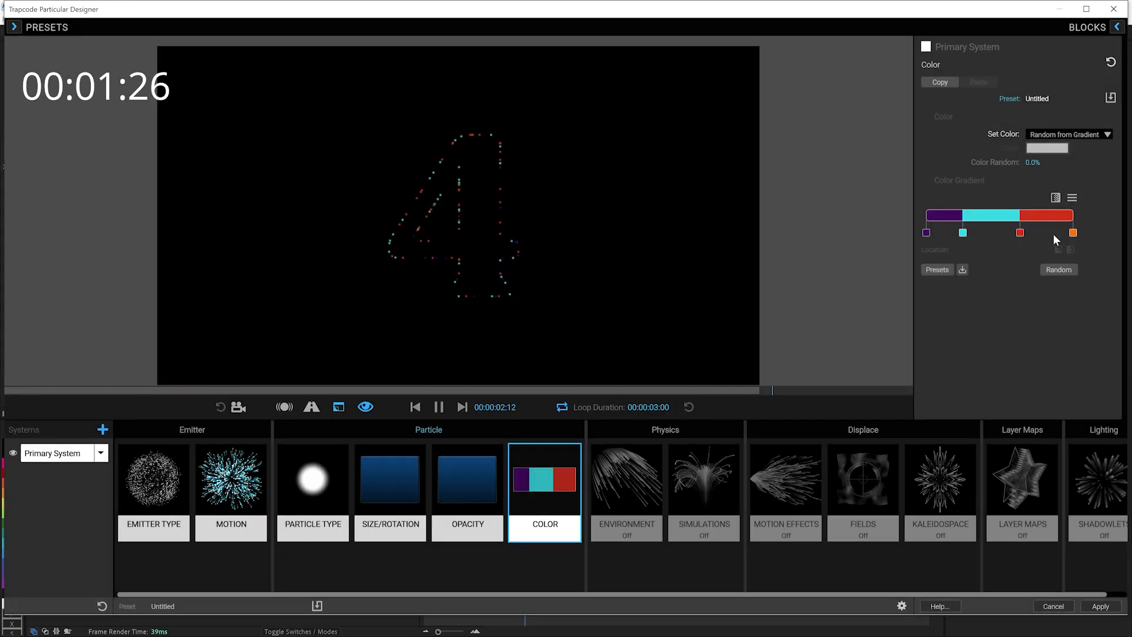
{"action": "left_click", "coordinate": [1019, 233]}
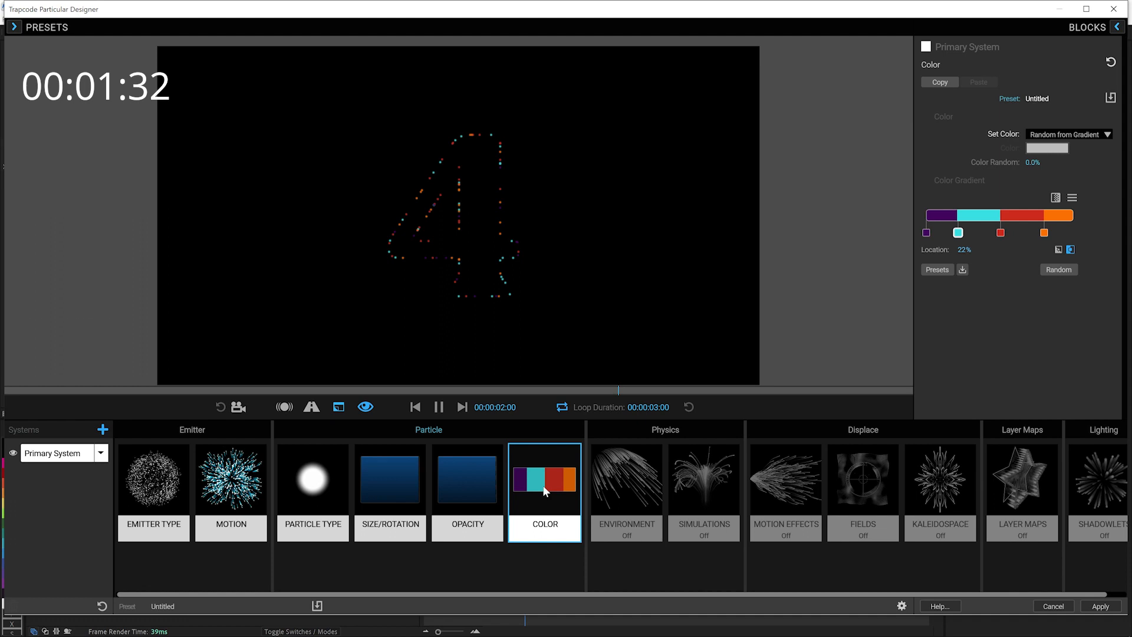
{"action": "left_click", "coordinate": [625, 479]}
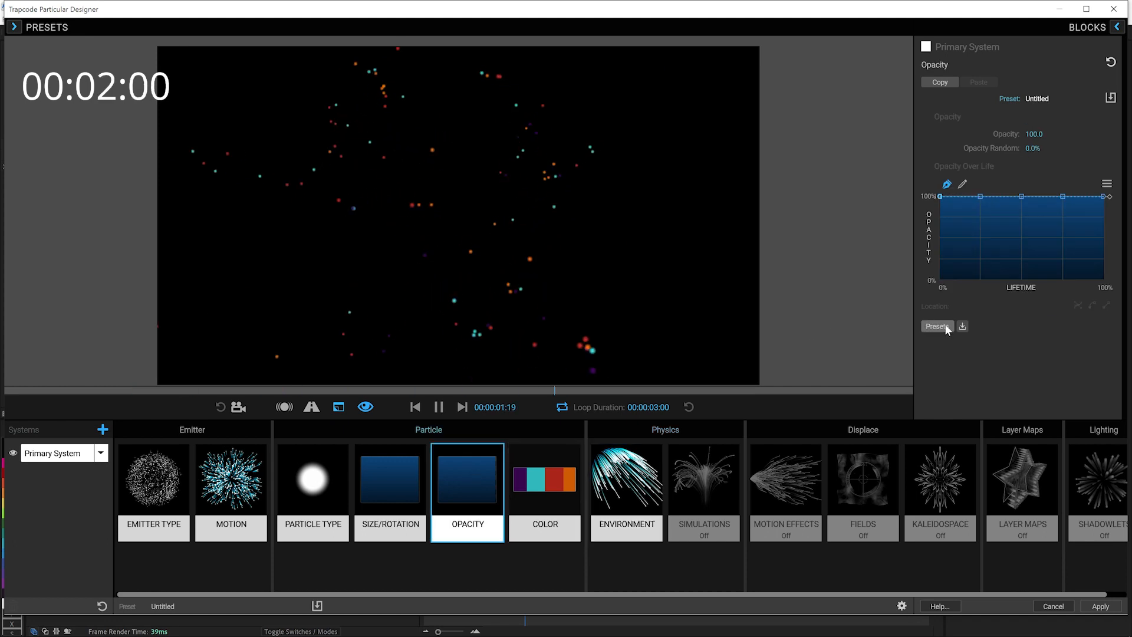
Step: Apply a fade-out opacity-over-life curve preset and add a second particle system
{"action": "left_click", "coordinate": [936, 326]}
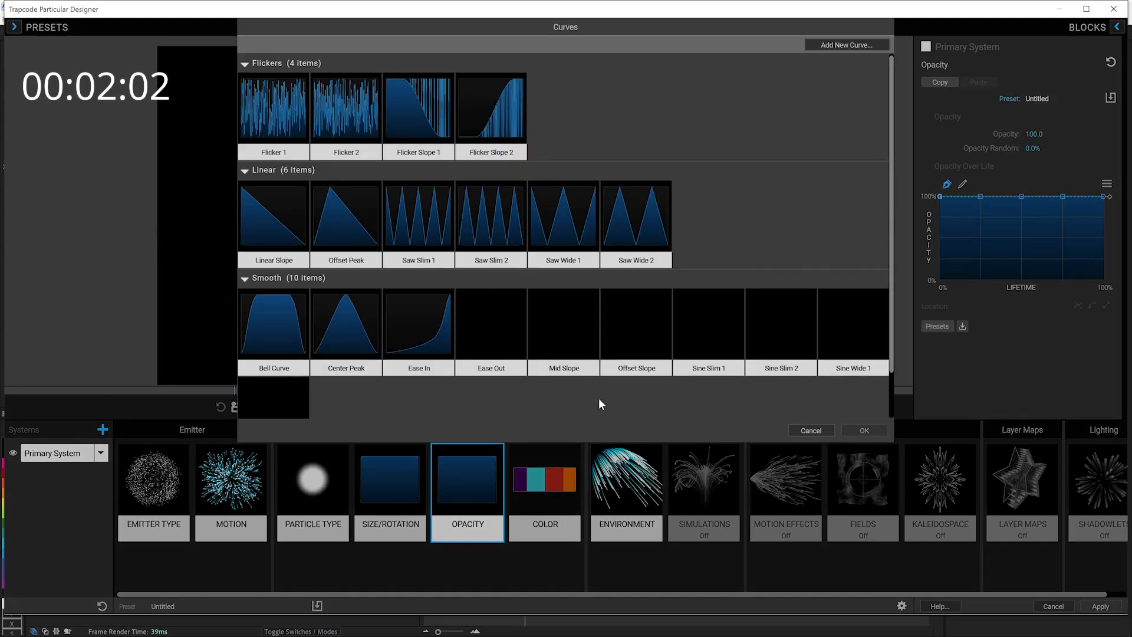
{"action": "left_click", "coordinate": [635, 323]}
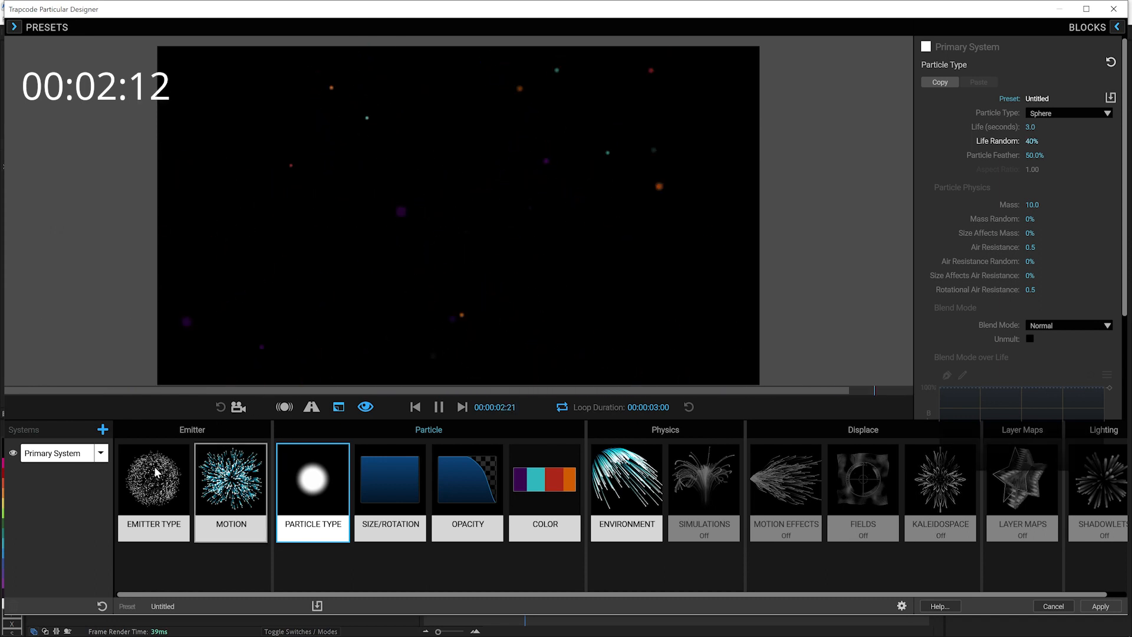
{"action": "left_click", "coordinate": [103, 428]}
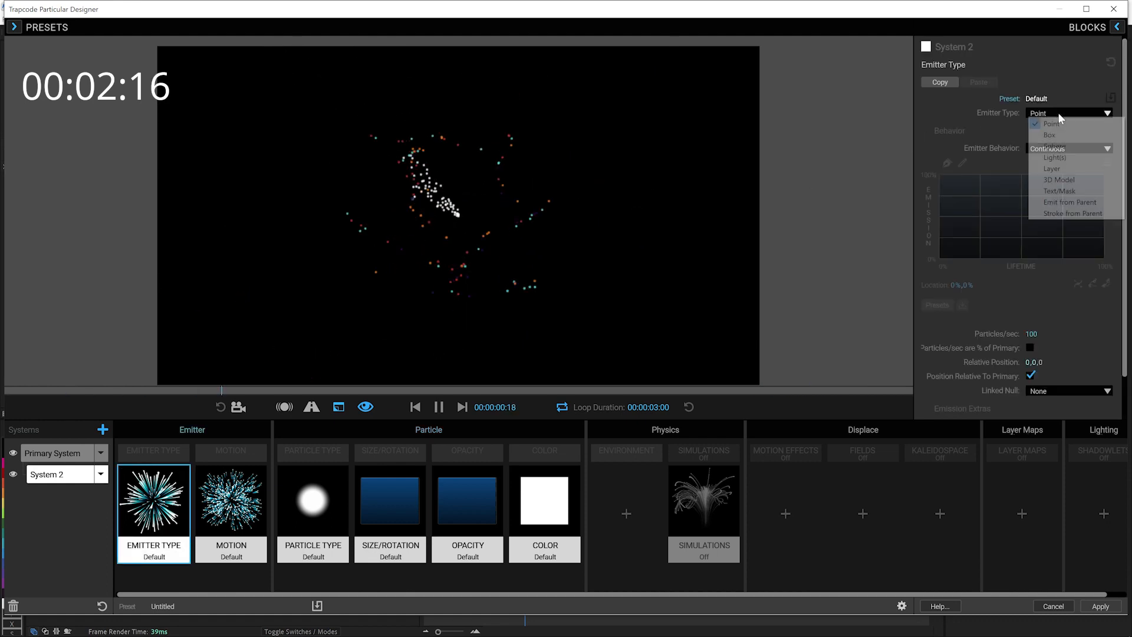
Step: Make System 2 emit thinner trail streaks along the parent particle paths
{"action": "left_click", "coordinate": [1071, 213]}
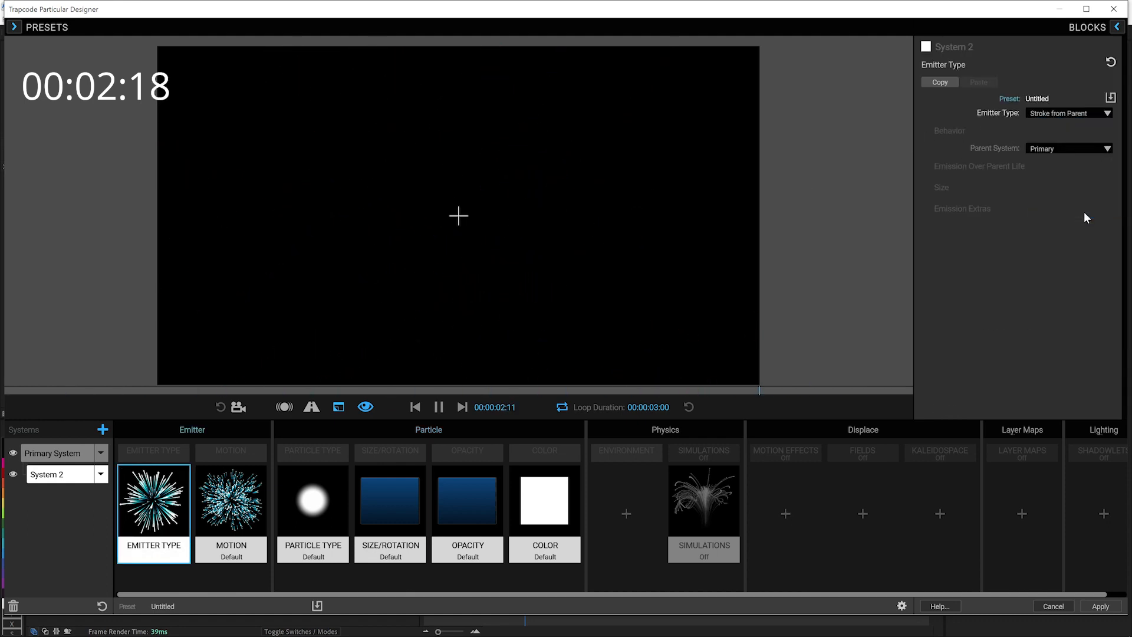
{"action": "left_click", "coordinate": [544, 499]}
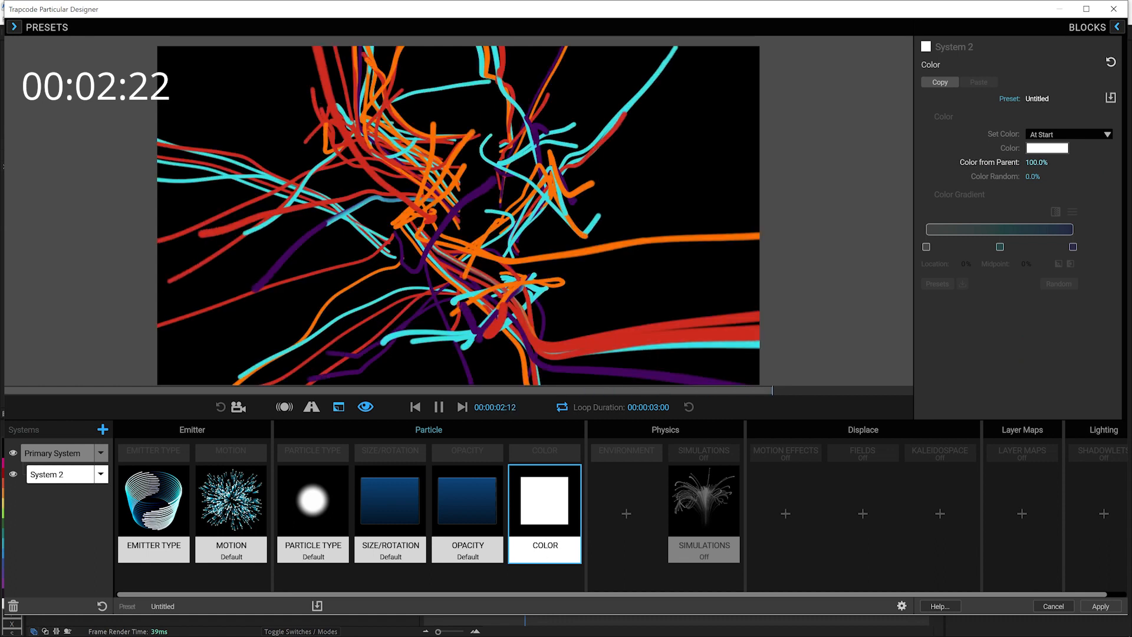
{"action": "left_click", "coordinate": [389, 501]}
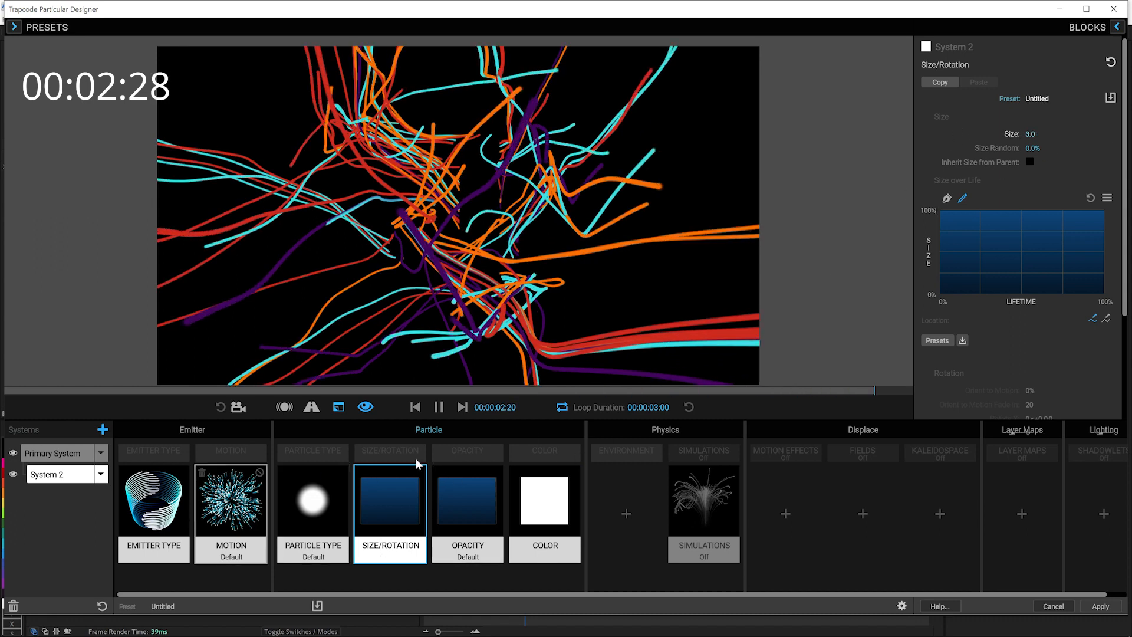
{"action": "left_click", "coordinate": [231, 499]}
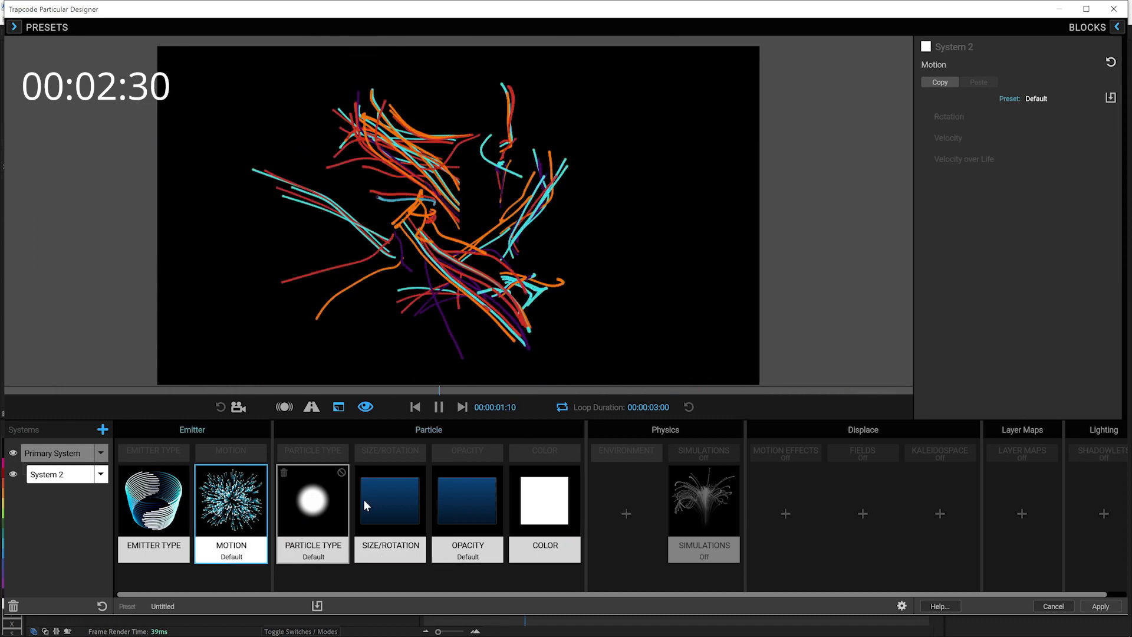
Step: Set System 2 to Screen blend mode at 40% opacity, inheriting parent opacity
{"action": "left_click", "coordinate": [313, 500]}
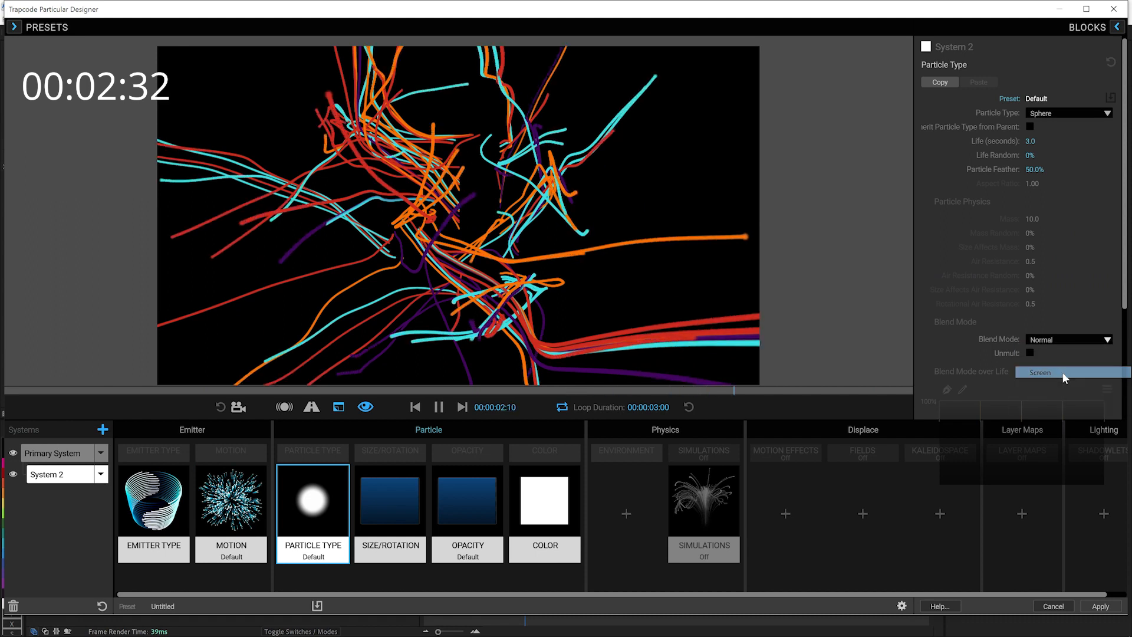
{"action": "left_click", "coordinate": [1039, 372]}
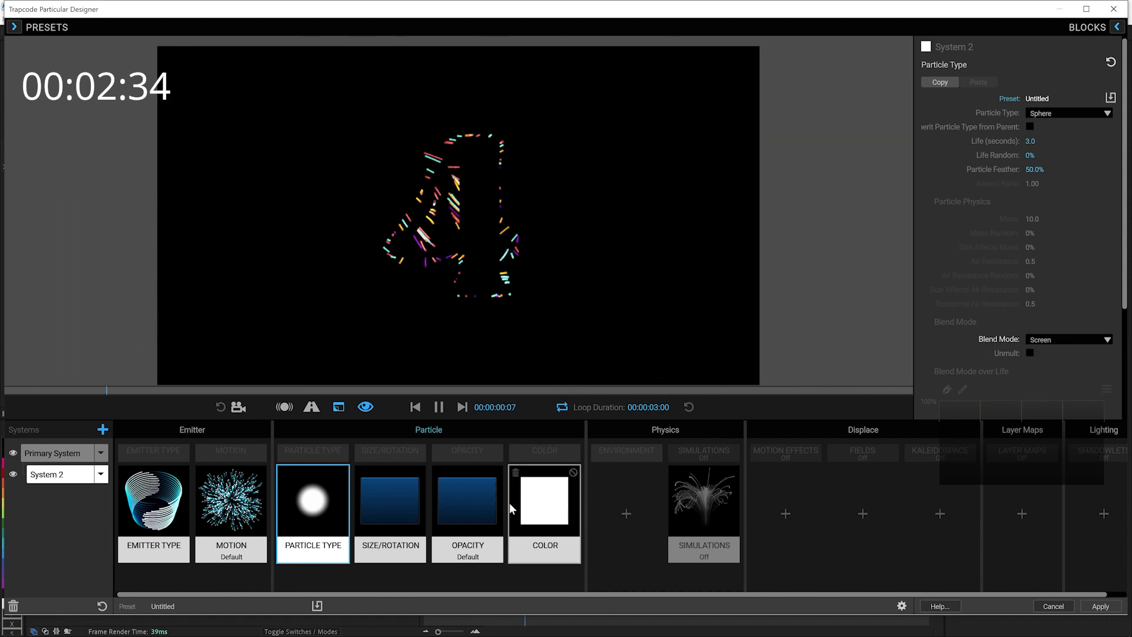
{"action": "left_click", "coordinate": [466, 499]}
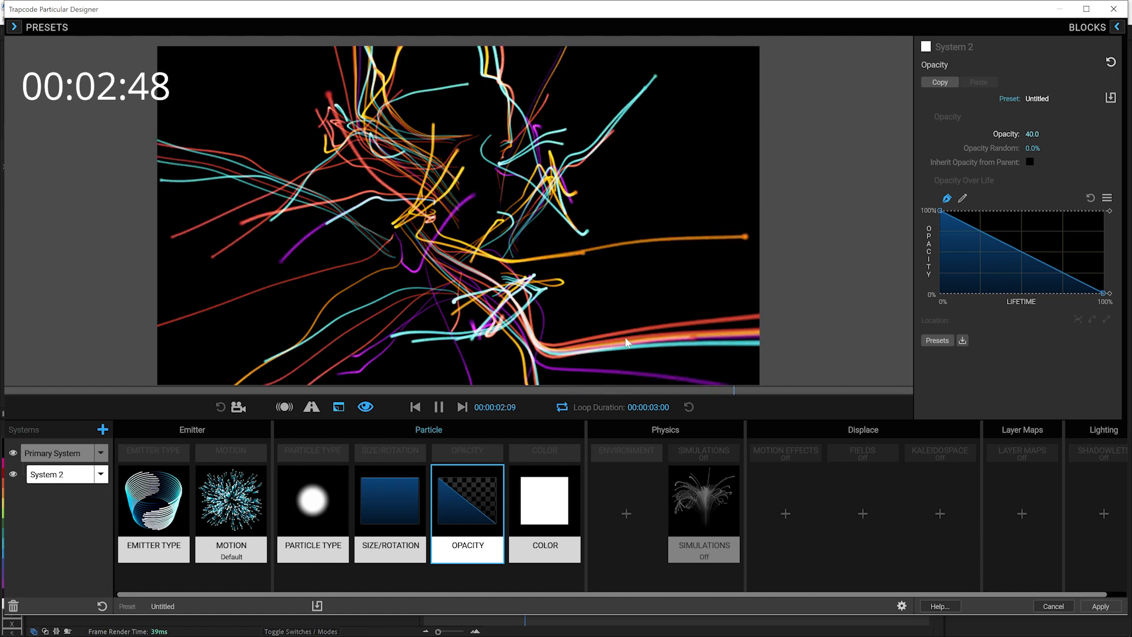
{"action": "left_click", "coordinate": [1030, 161]}
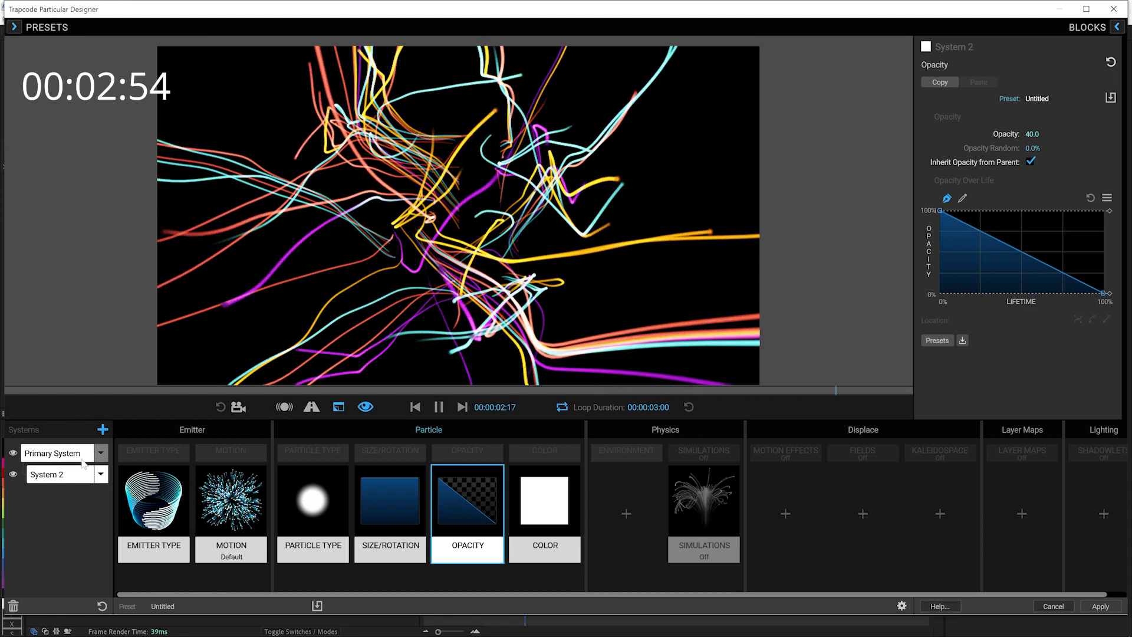
Step: Review the Primary System's motion, replay the preview, and apply the Designer settings
{"action": "left_click", "coordinate": [51, 453]}
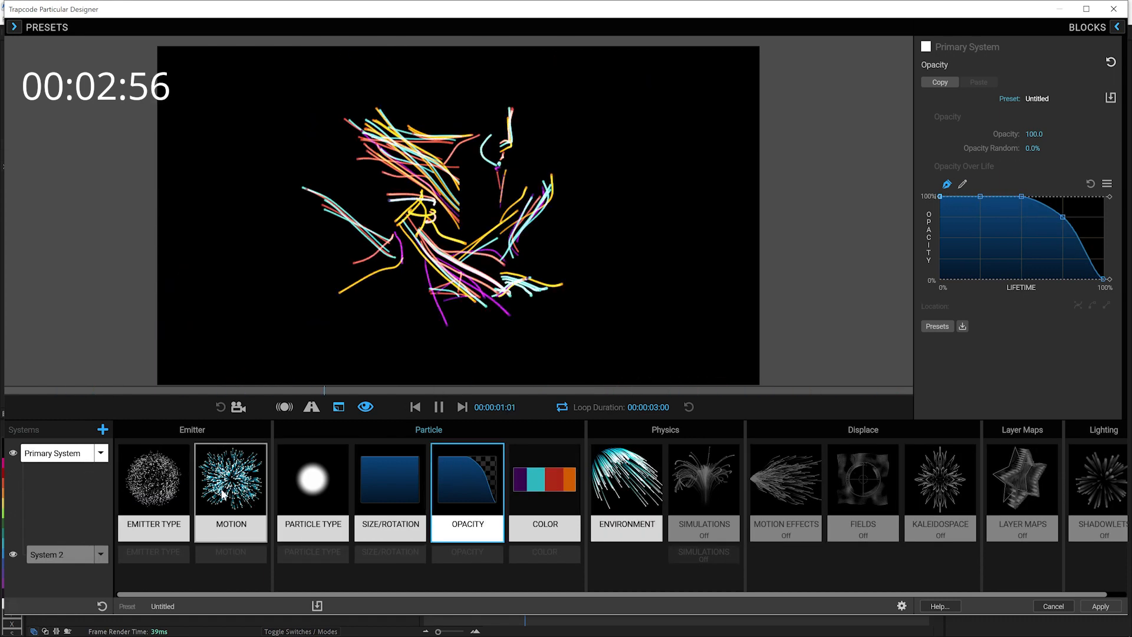
{"action": "left_click", "coordinate": [231, 491]}
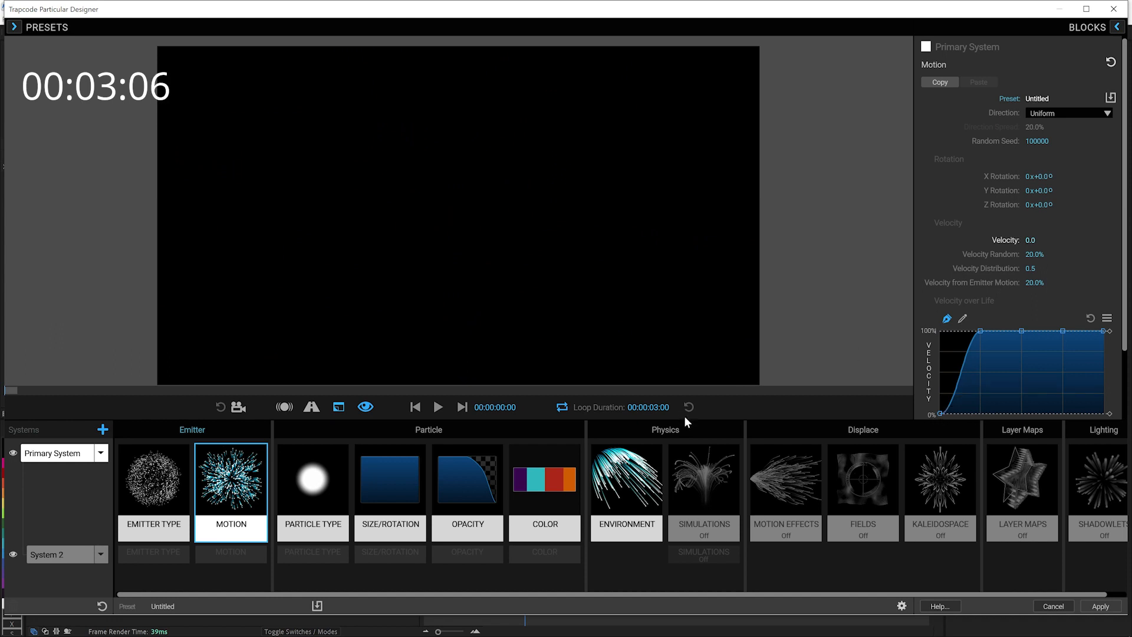
{"action": "left_click", "coordinate": [438, 406]}
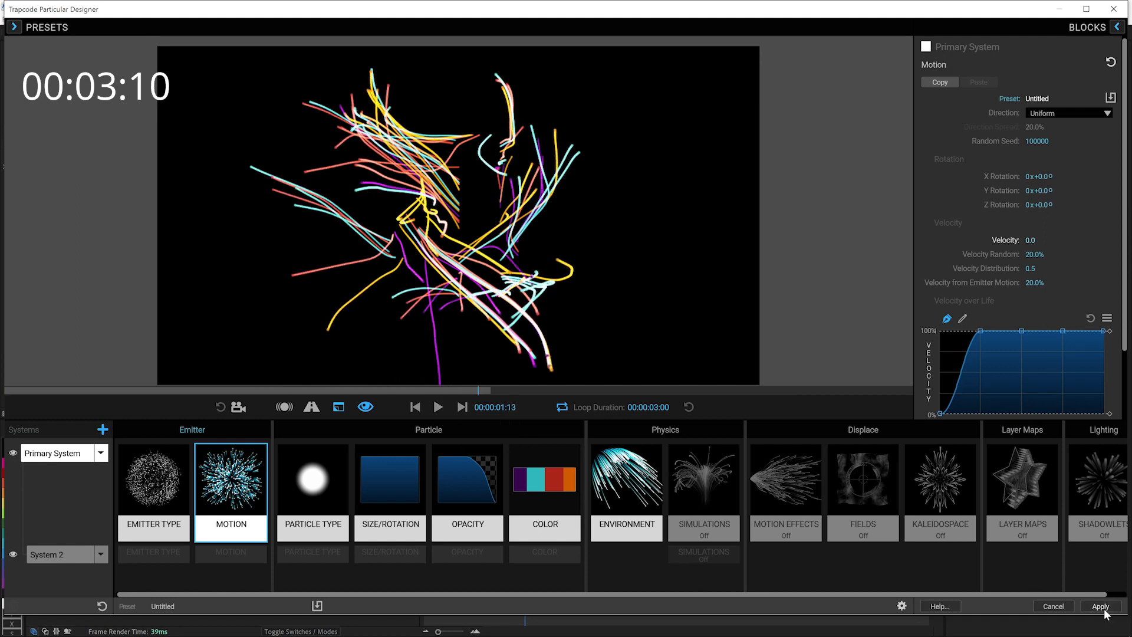
{"action": "left_click", "coordinate": [1099, 606]}
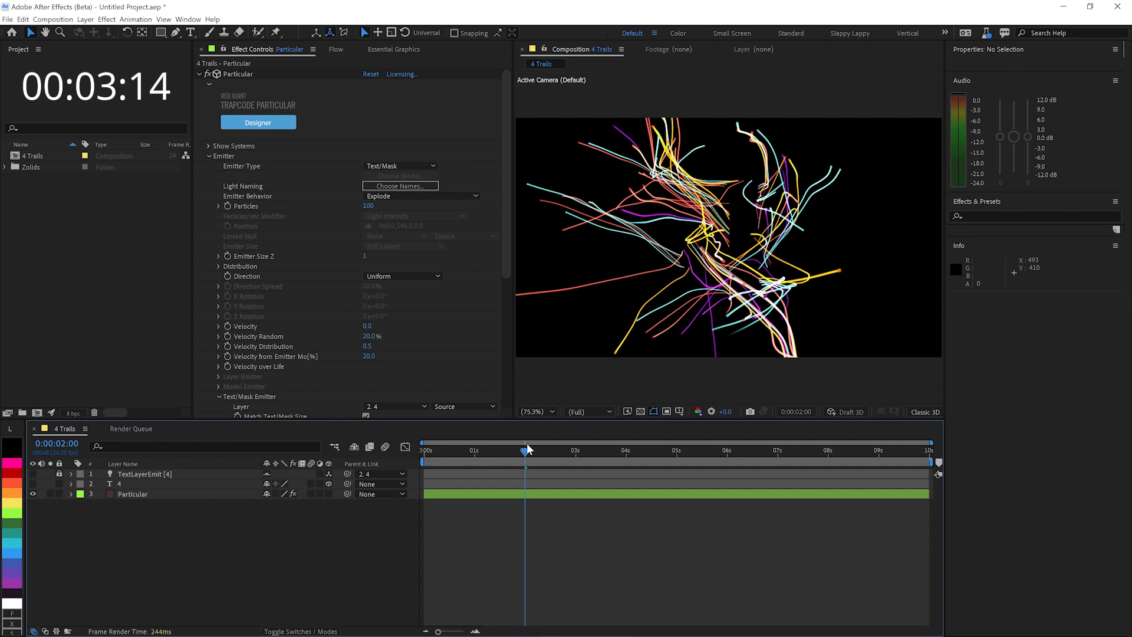
Step: Switch Particular's emitter behavior to Continuous
{"action": "left_click", "coordinate": [422, 196]}
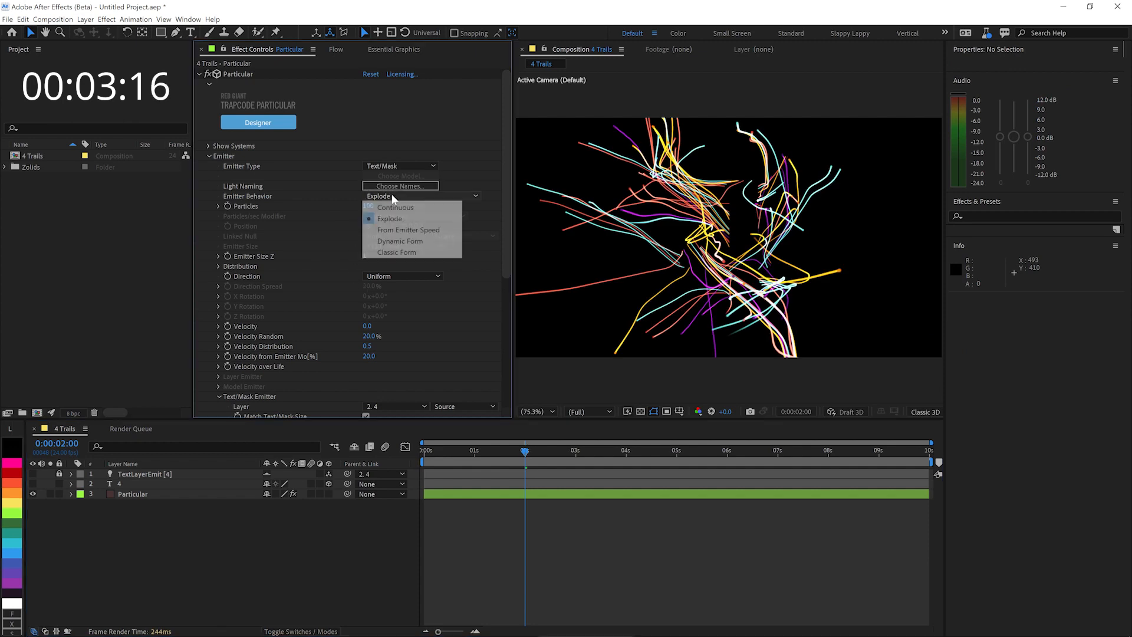
{"action": "left_click", "coordinate": [395, 207]}
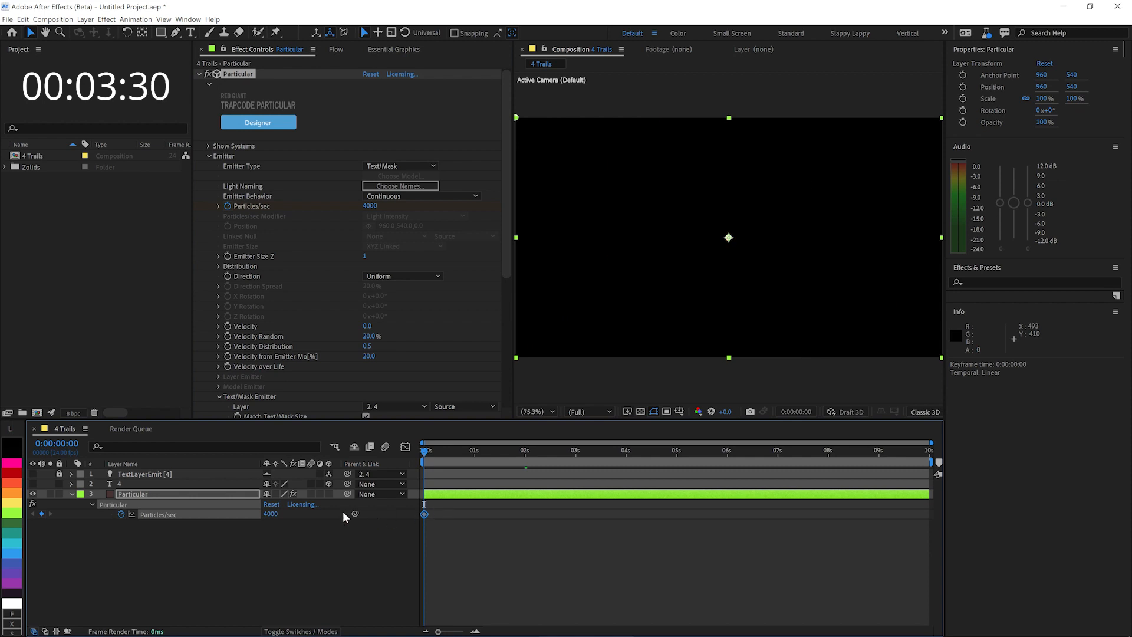
{"action": "right_click", "coordinate": [424, 514]}
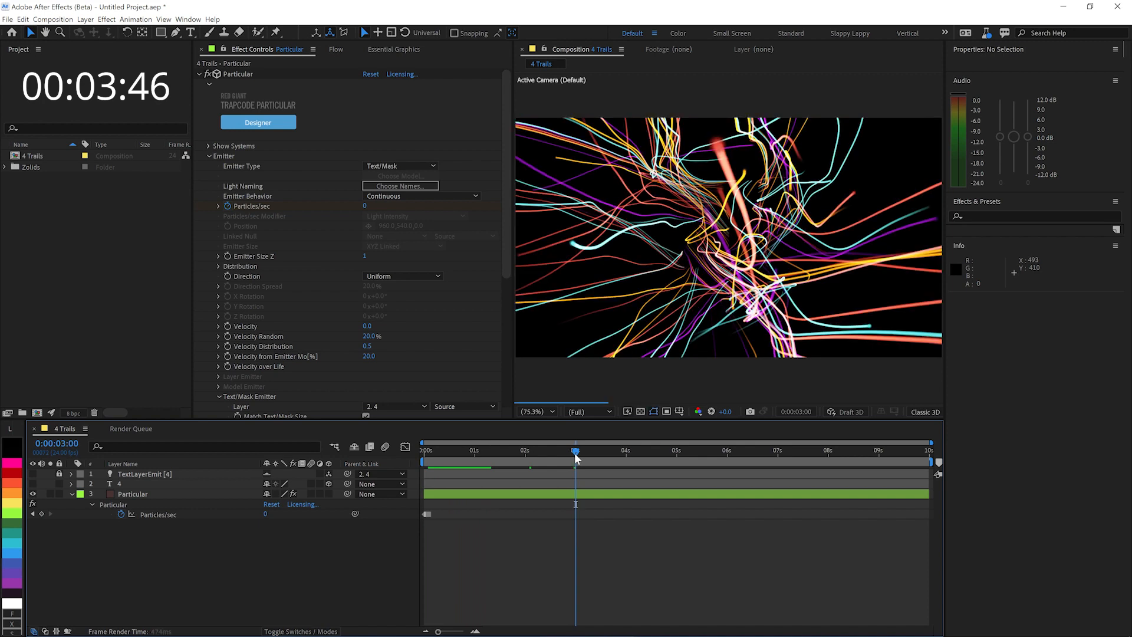
Step: Keyframe Particles/sec at 4000 around four seconds, then move to about five seconds
{"action": "left_click_drag", "start_coordinate": [575, 451], "coordinate": [627, 451]}
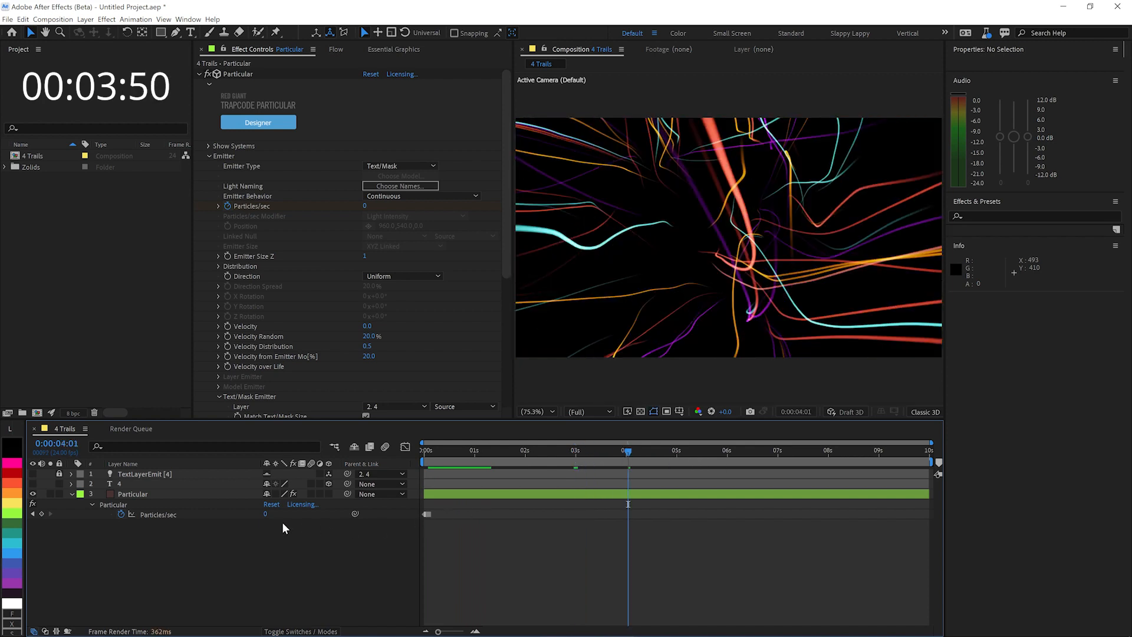
{"action": "type", "text": "400"}
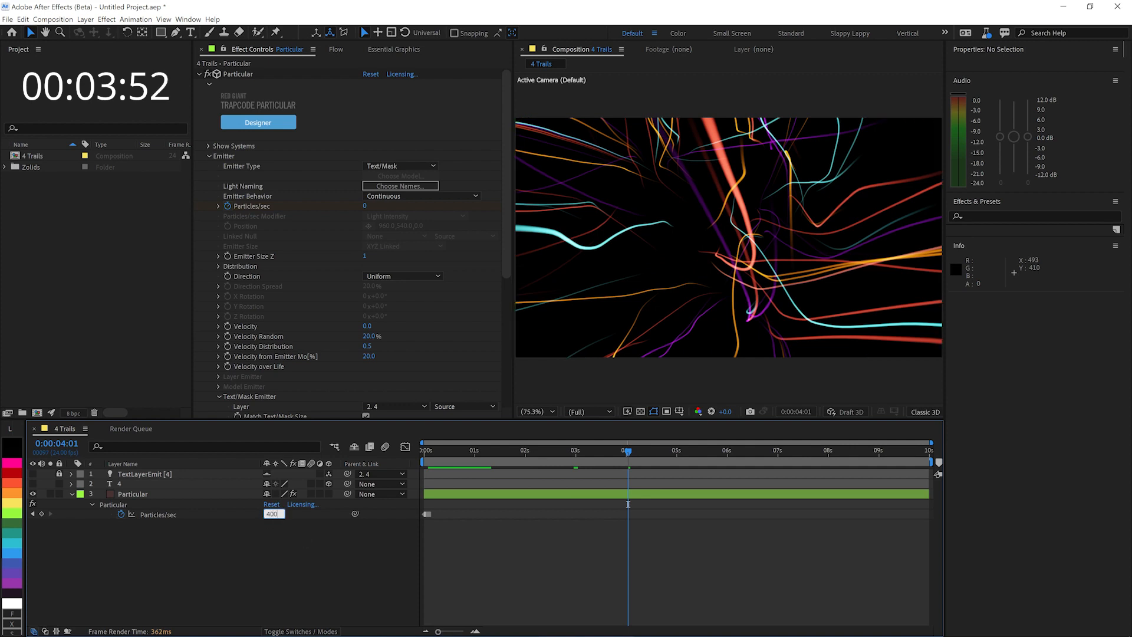
{"action": "type", "text": "4000"}
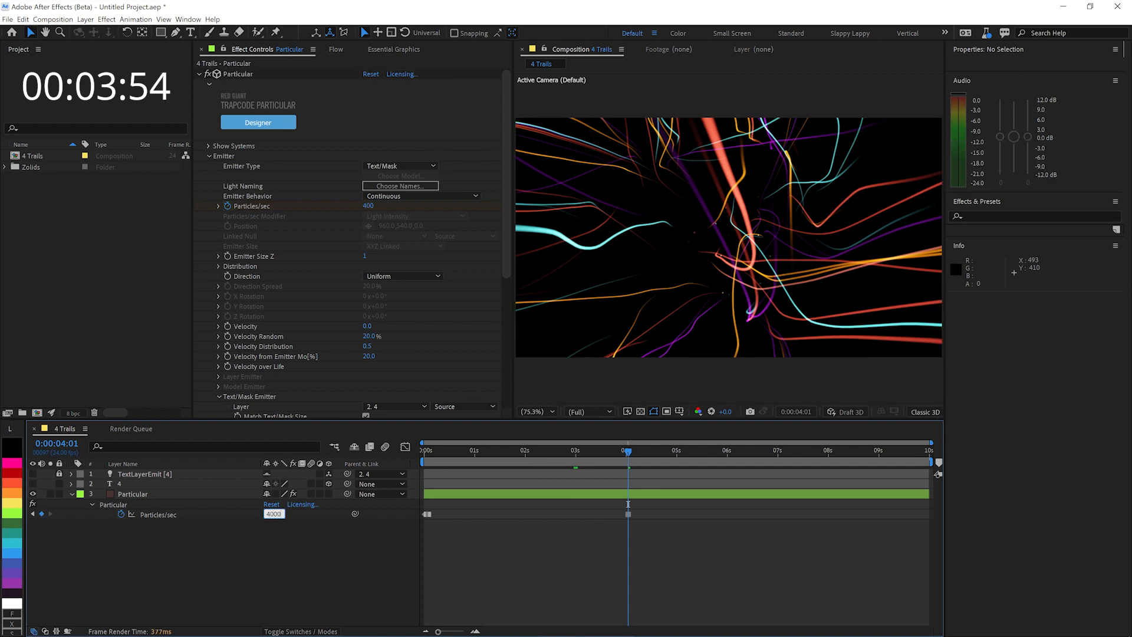
{"action": "left_click", "coordinate": [132, 493]}
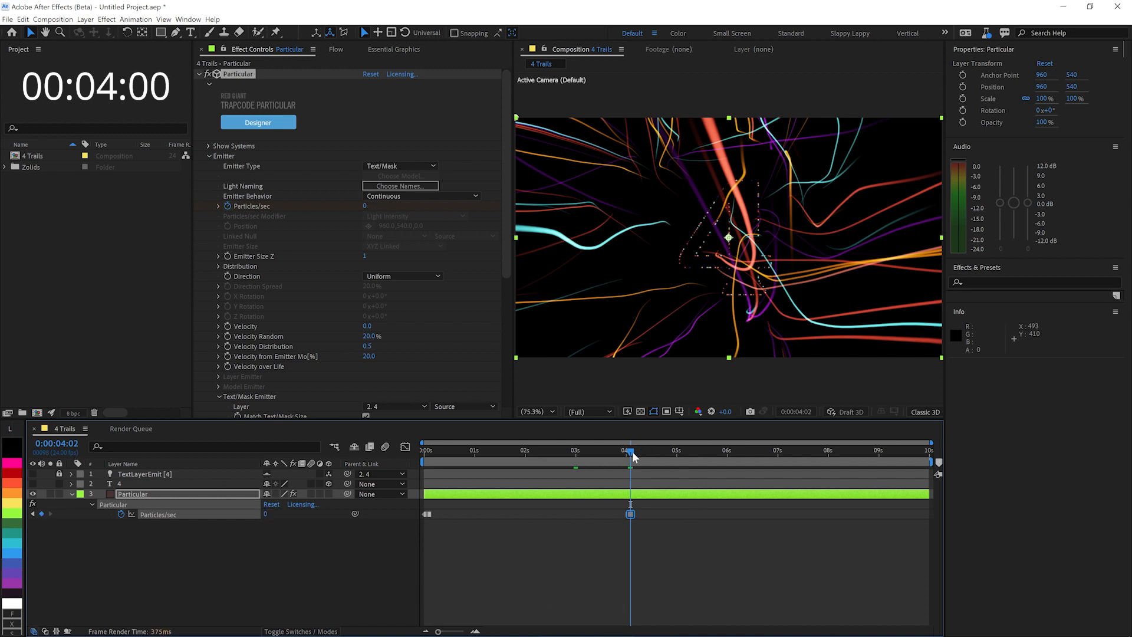
{"action": "left_click_drag", "start_coordinate": [630, 451], "coordinate": [695, 451]}
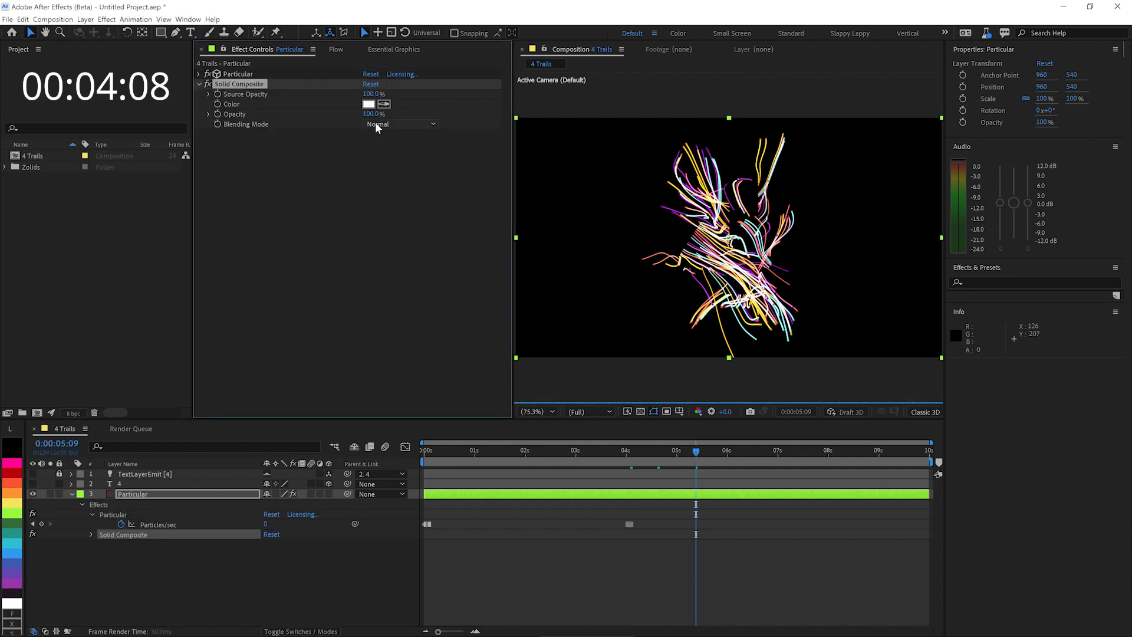
Step: Make Solid Composite black, set Optical Glow size 400, and apply Renoiser's Compression Proofing preset
{"action": "left_click", "coordinate": [368, 103]}
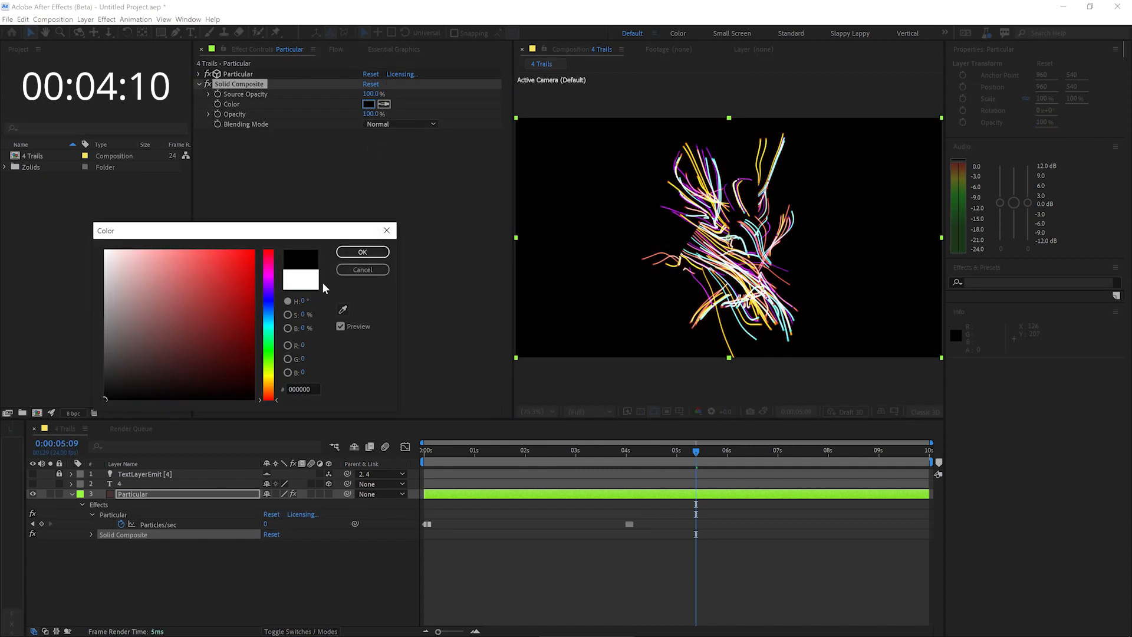
{"action": "left_click", "coordinate": [361, 252]}
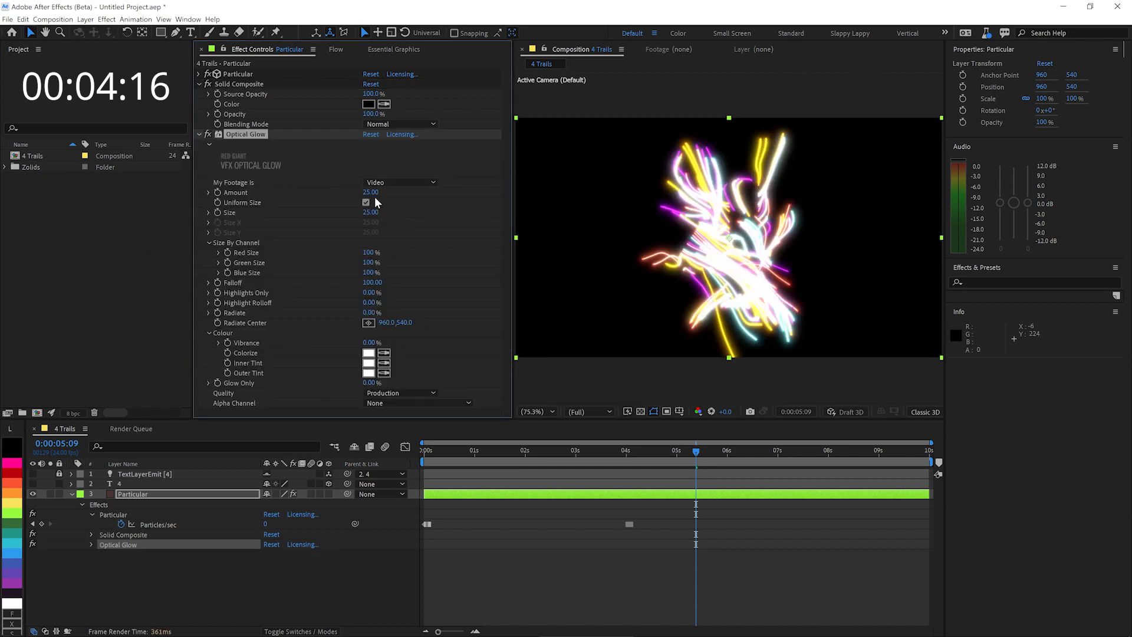
{"action": "type", "text": "400"}
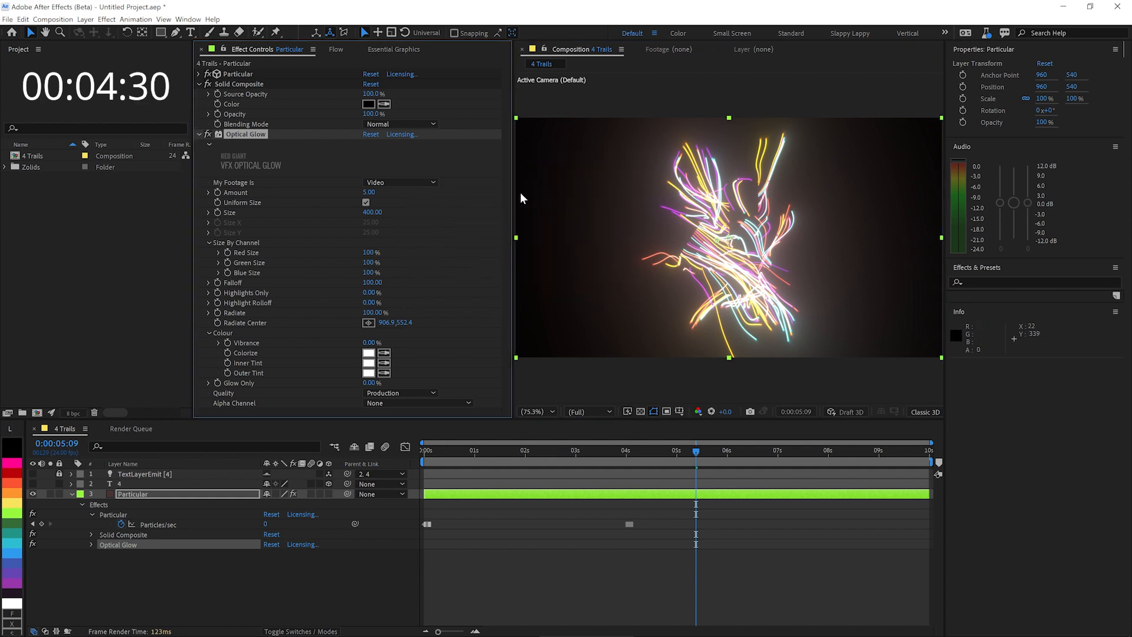
{"action": "left_click", "coordinate": [429, 252]}
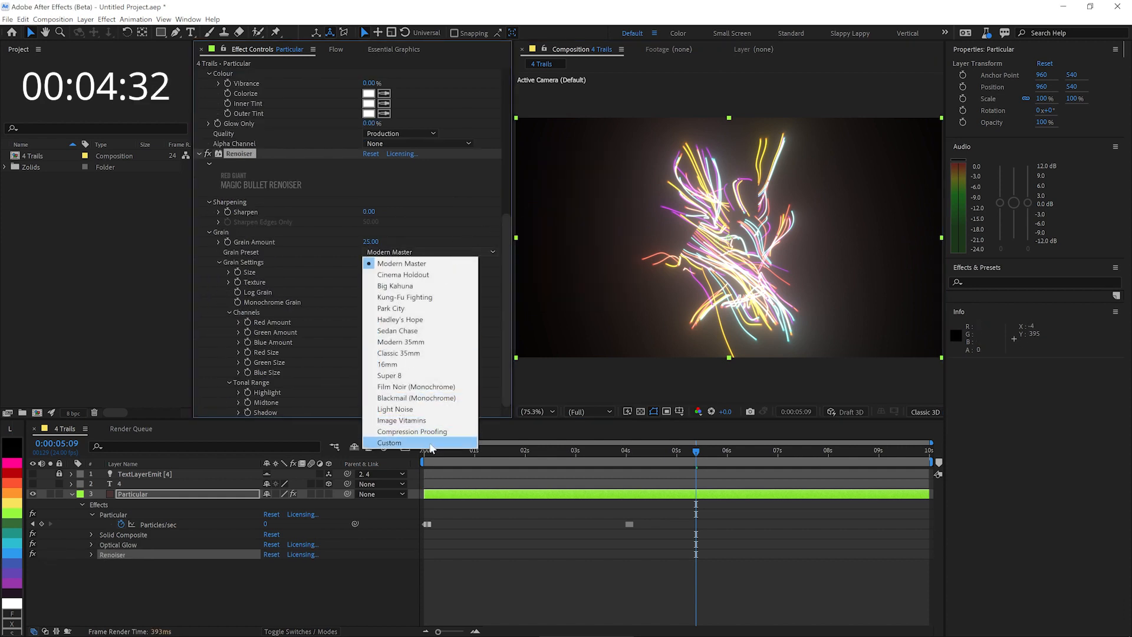
{"action": "left_click", "coordinate": [412, 431]}
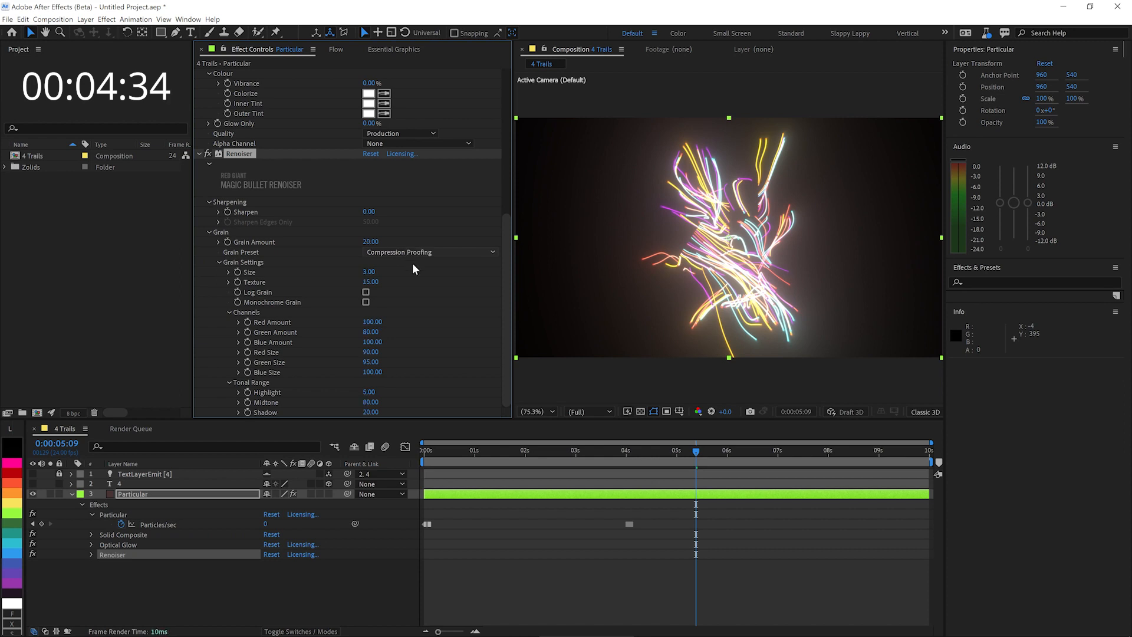